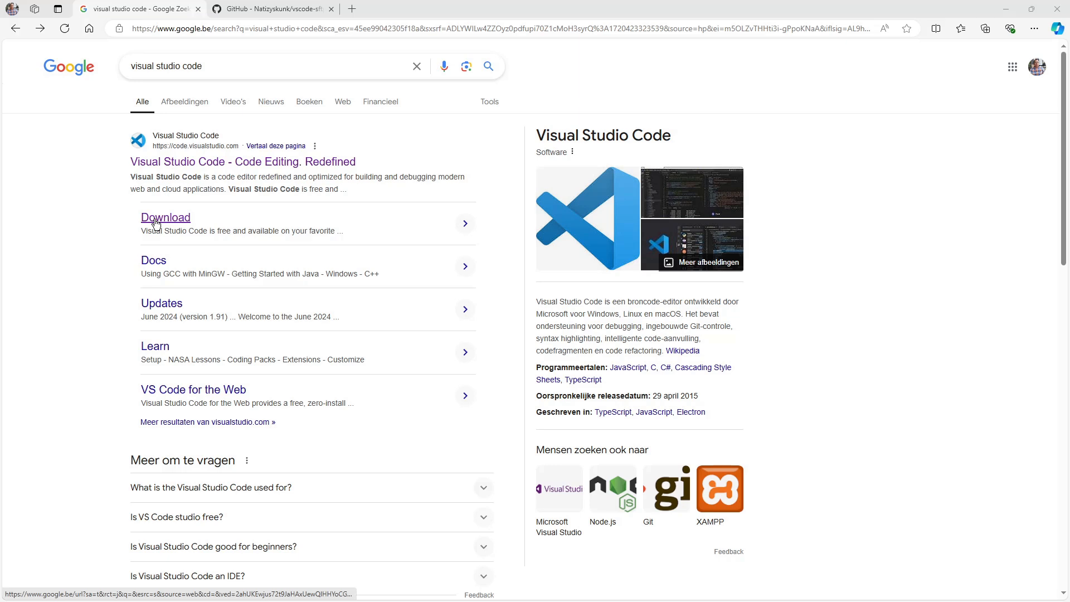
Follow the Download link to reach the official Visual Studio Code download page.
click(165, 217)
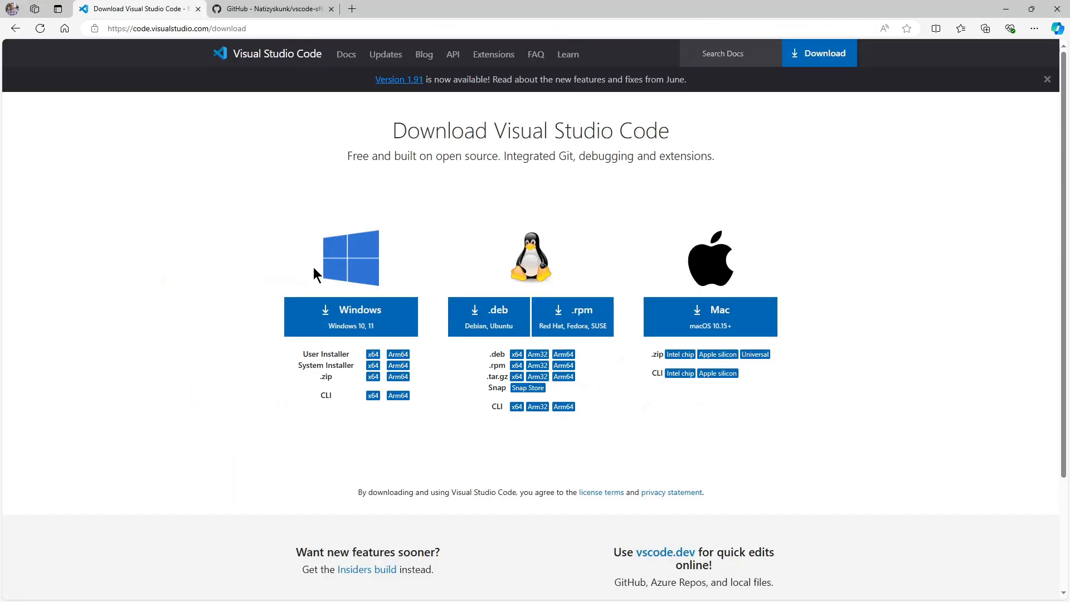
mouse_move(530, 319)
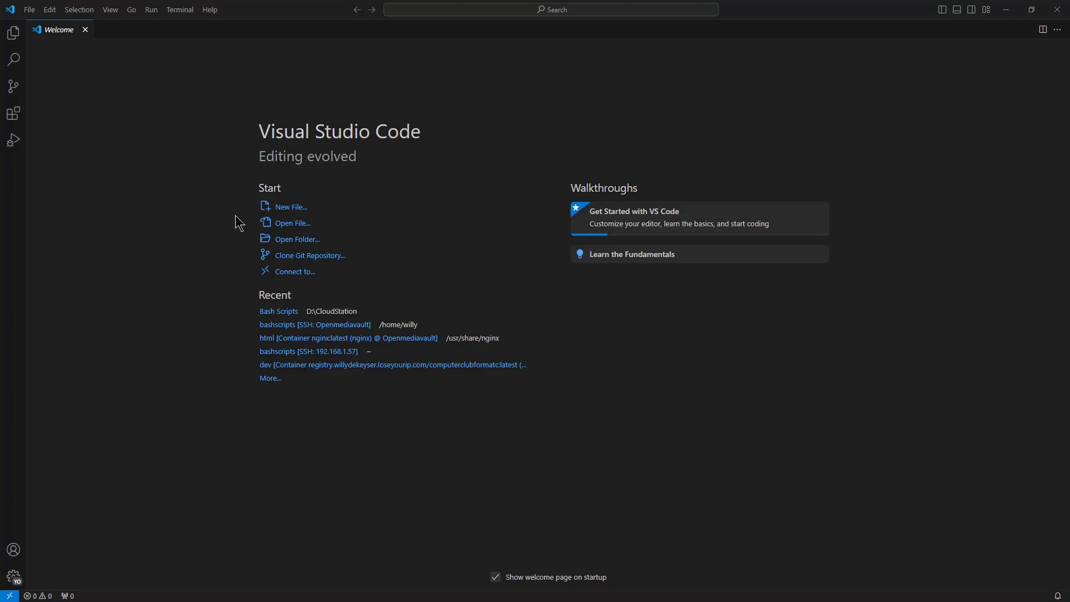
mouse_move(463, 144)
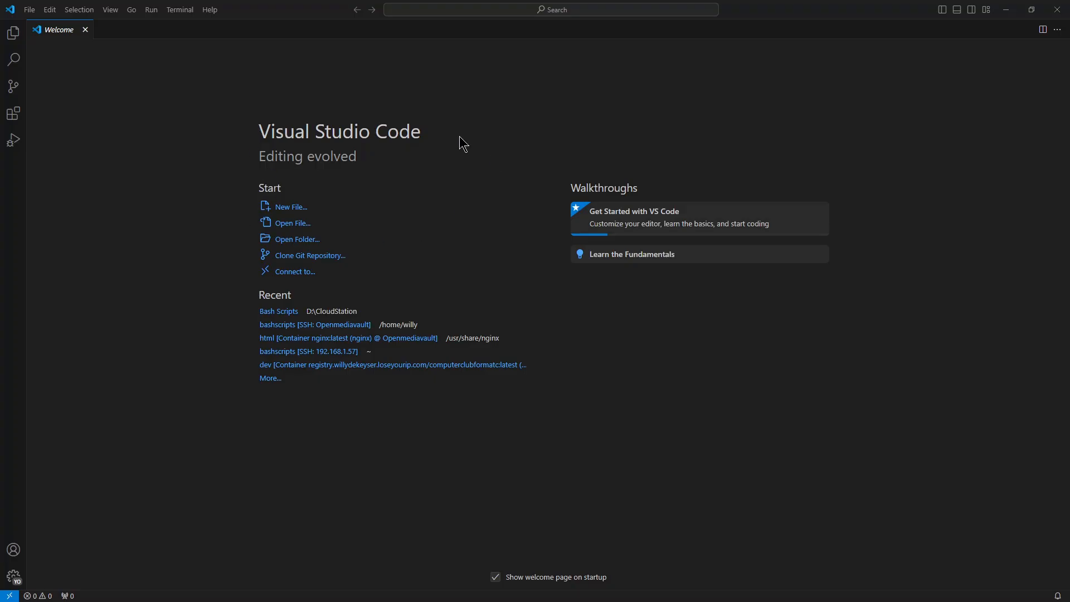
mouse_move(176, 93)
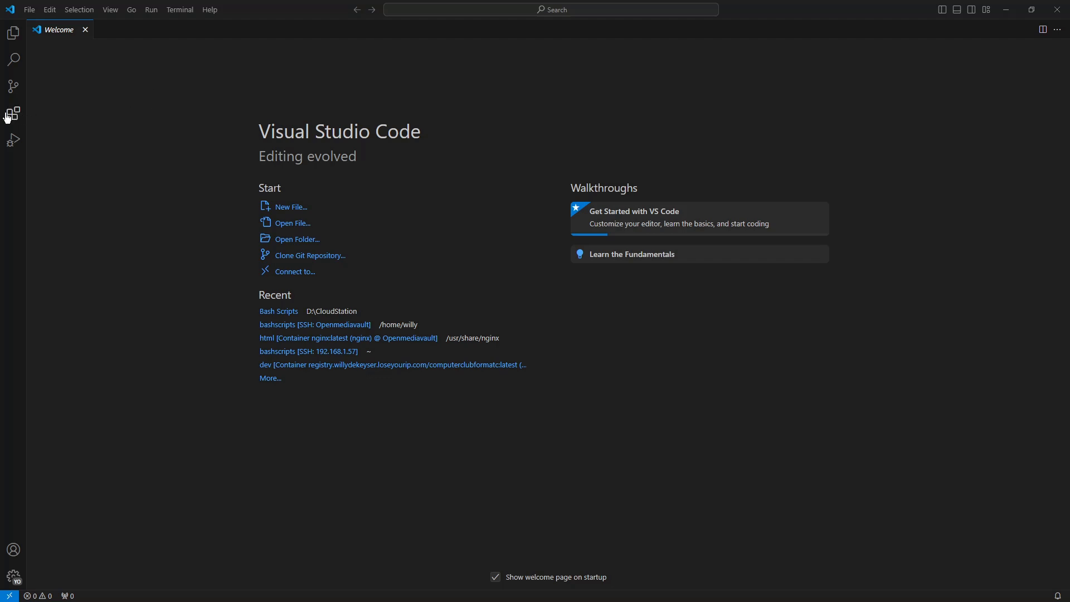
Search the Extensions marketplace for 'sftp' and install the Natizyskunk SFTP extension.
click(14, 114)
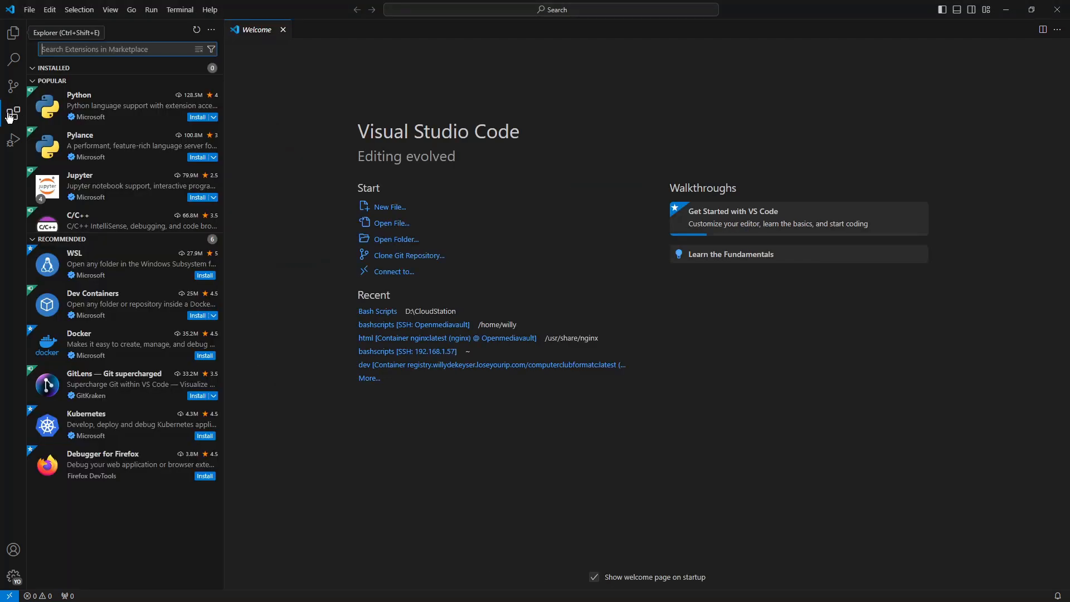
text(sftp)
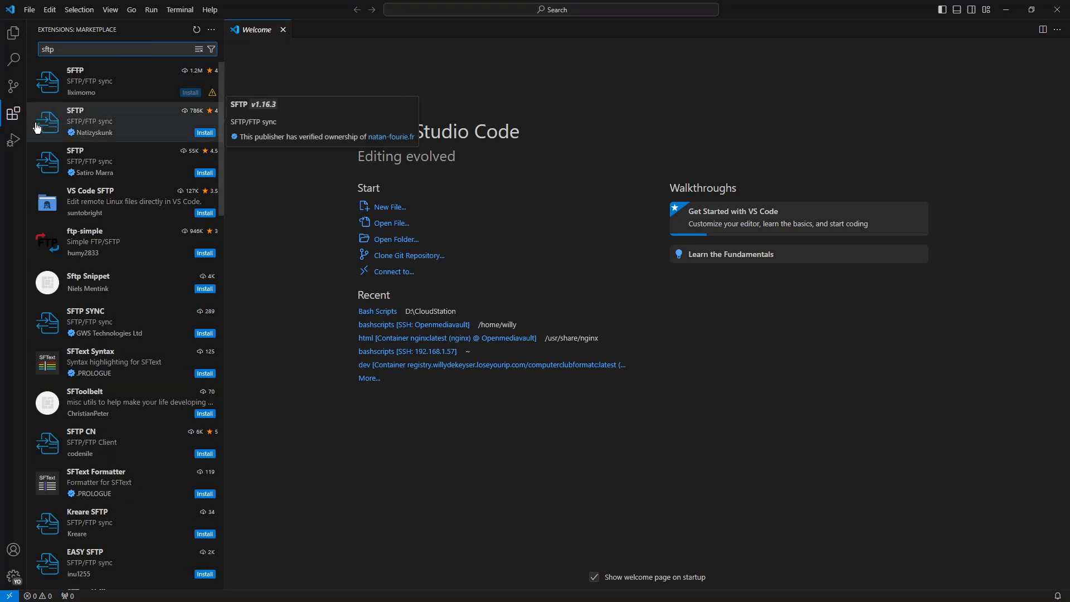
click(90, 120)
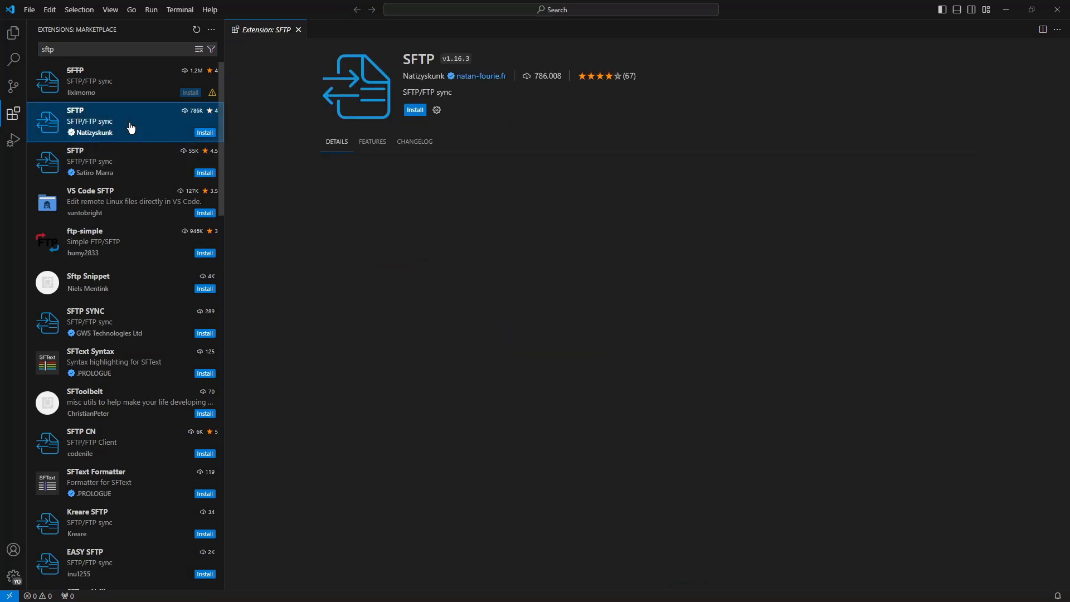
click(415, 110)
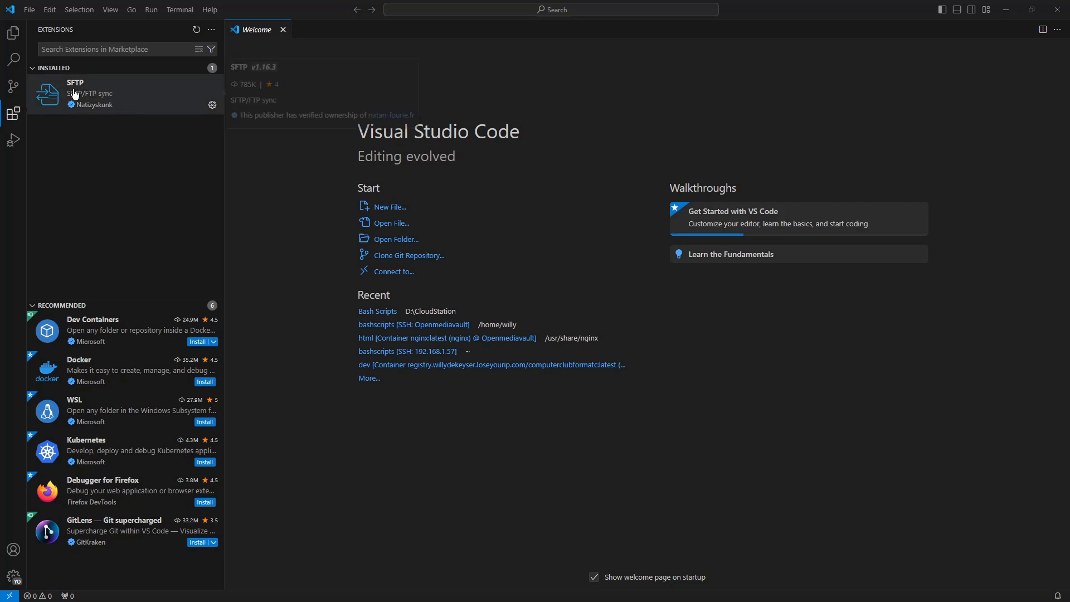
mouse_move(93, 83)
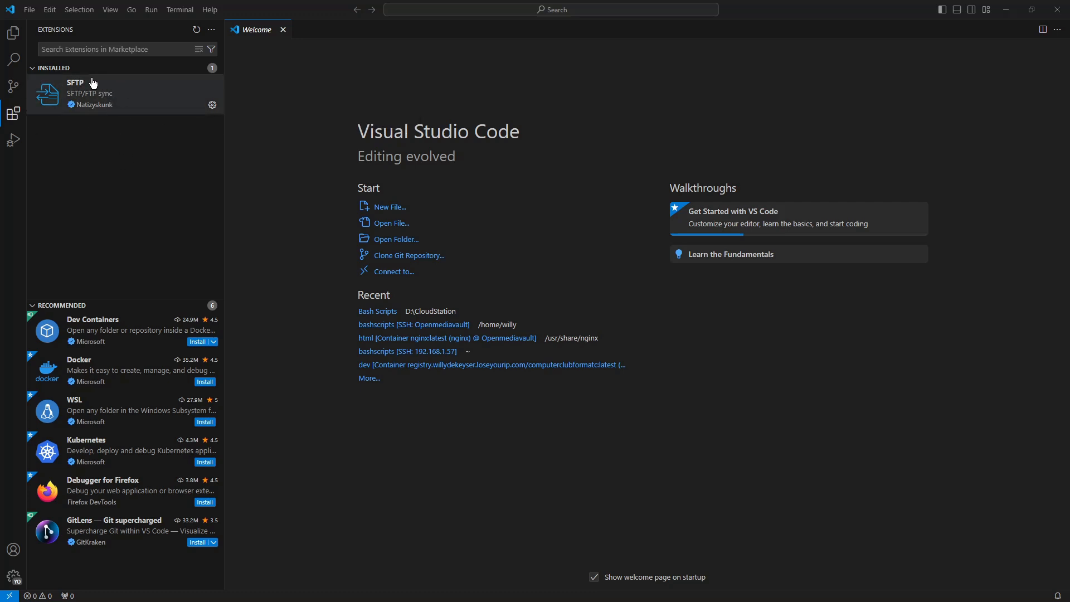
Open D:\CloudStation\Bash Scripts as the workspace folder.
click(14, 32)
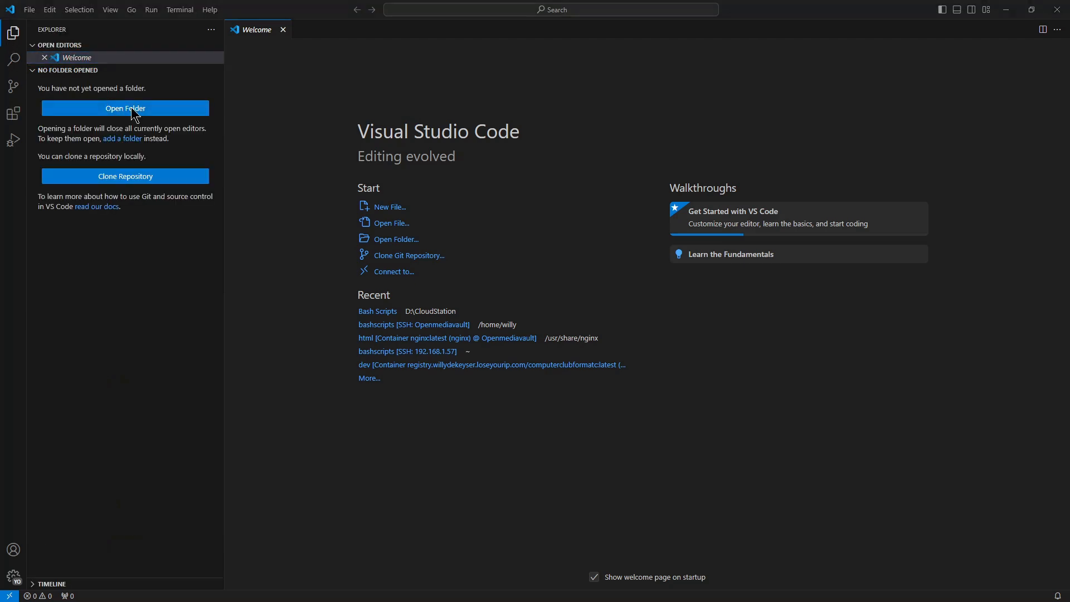
click(125, 108)
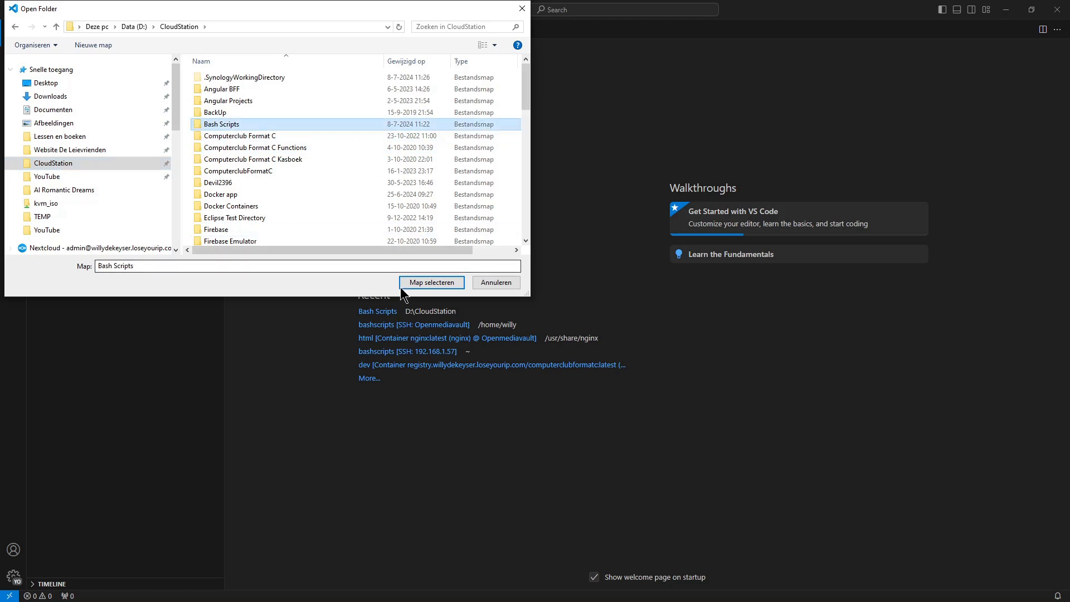
click(431, 282)
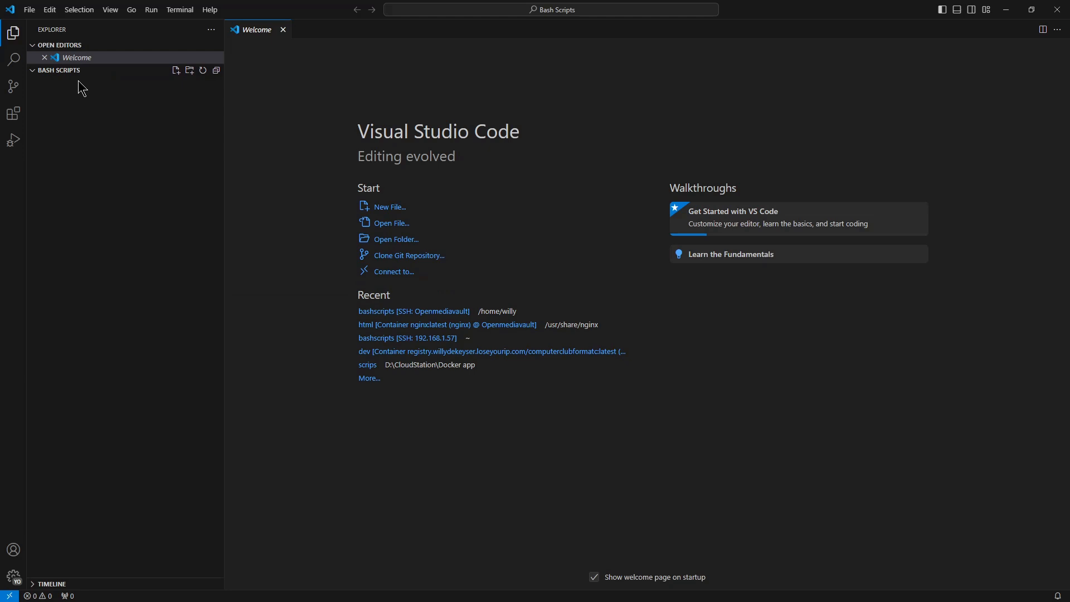
click(282, 29)
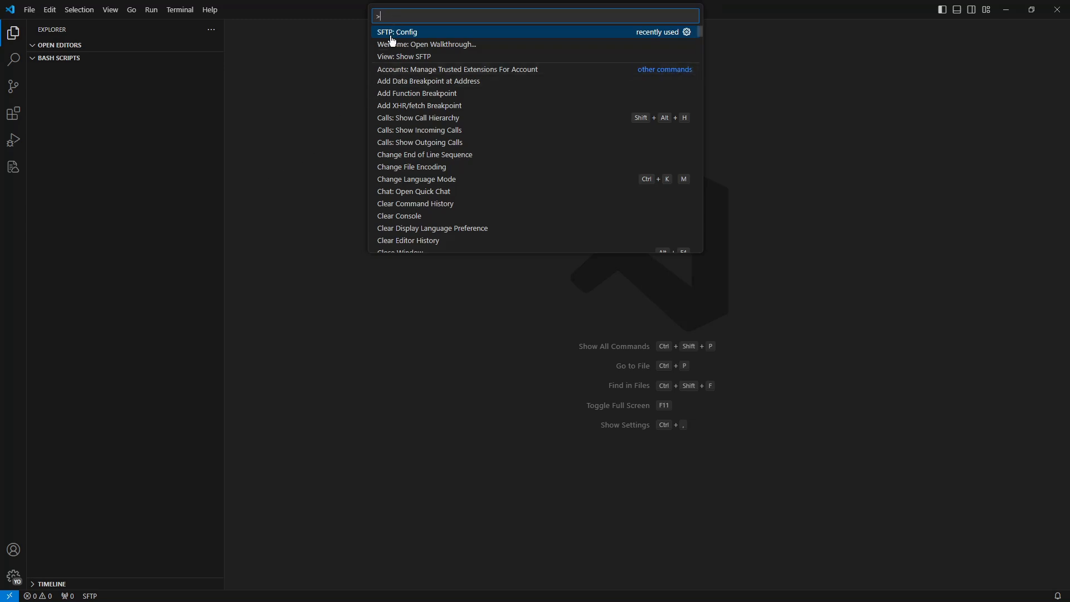
Generate sftp.json via 'SFTP: Config' and name the connection My Home Lab.
click(397, 31)
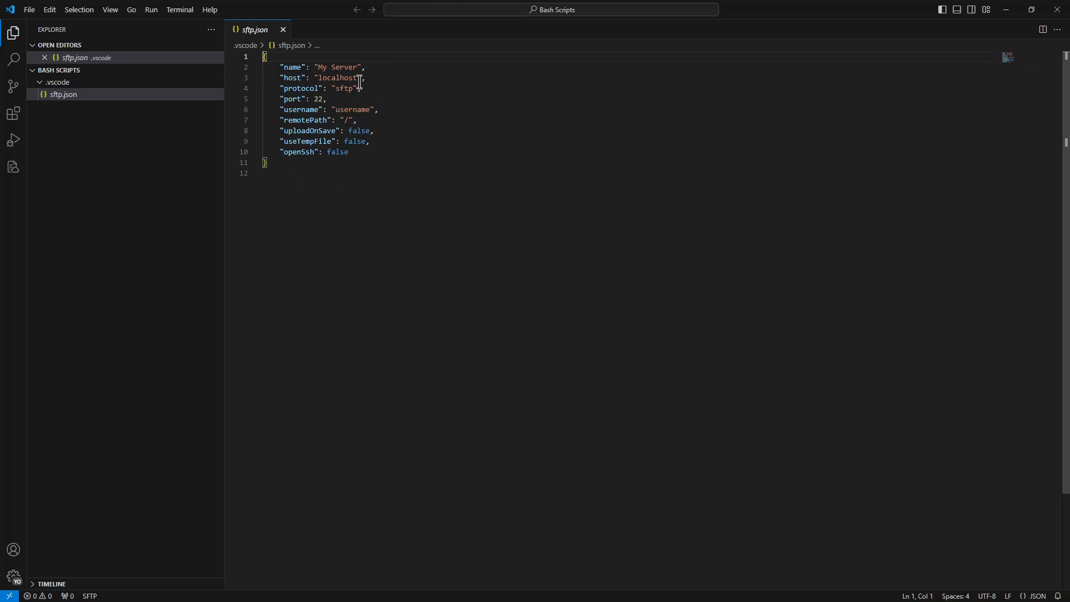
double_click(343, 67)
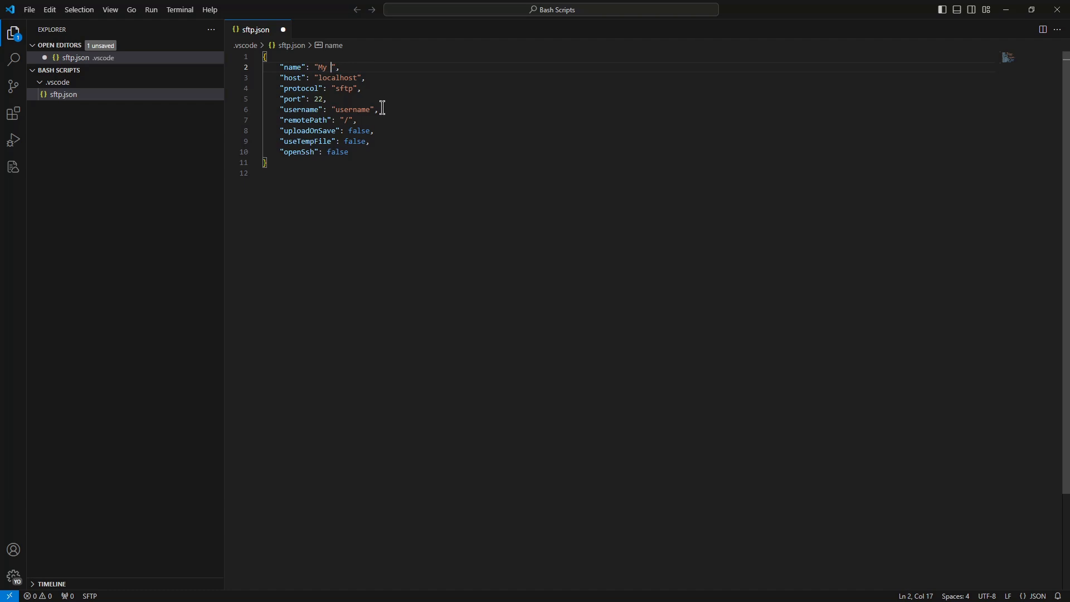
text(Hoe)
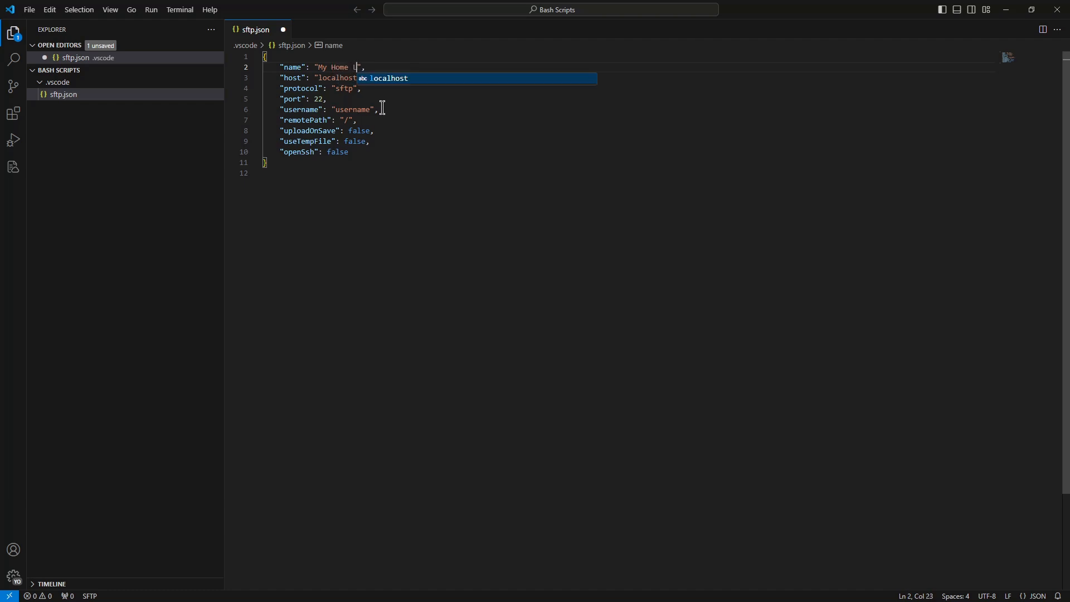
text(ab)
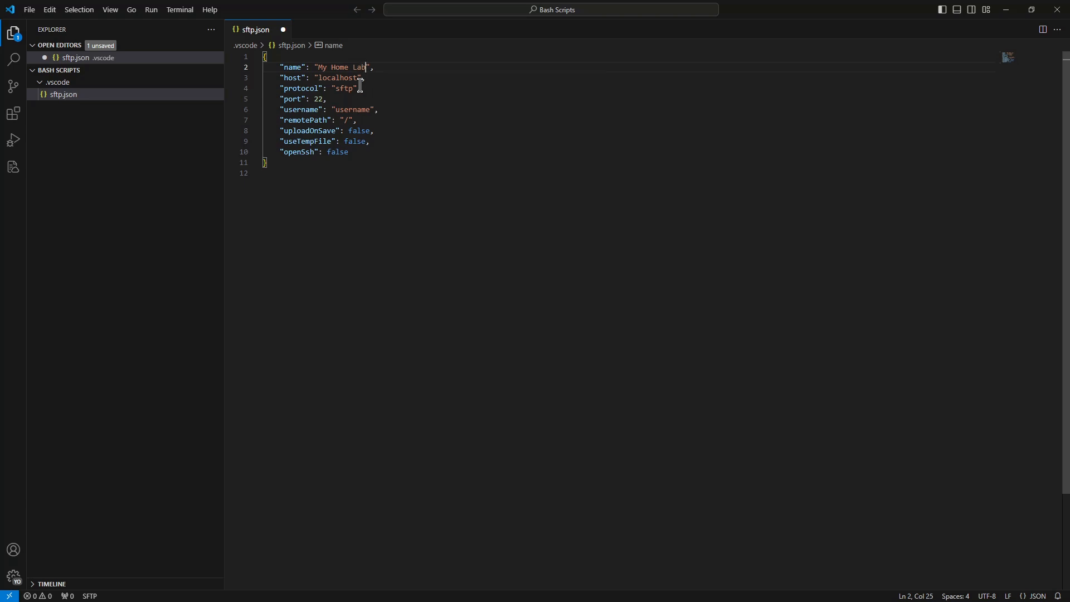
Set the host to openmediavault.local, fill in the username and enable uploadOnSave.
click(356, 77)
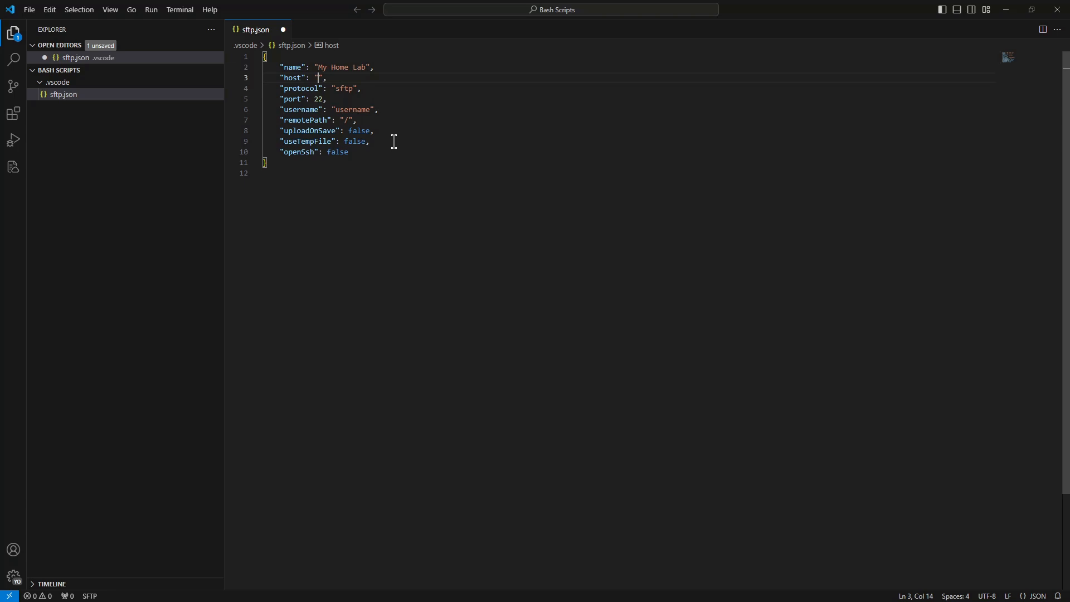
text(openmediavault.local)
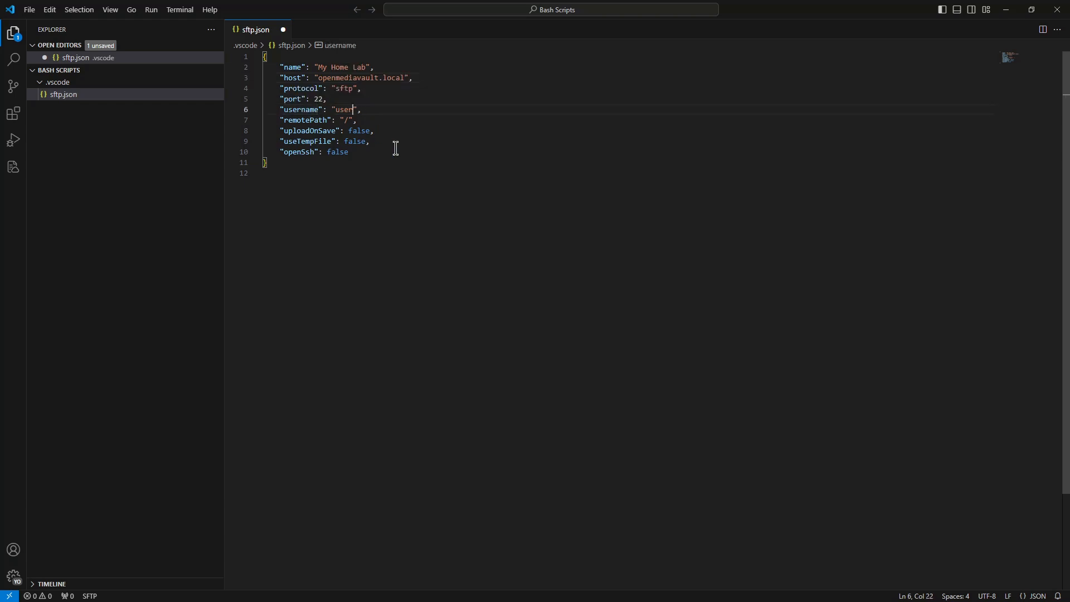
text(willy)
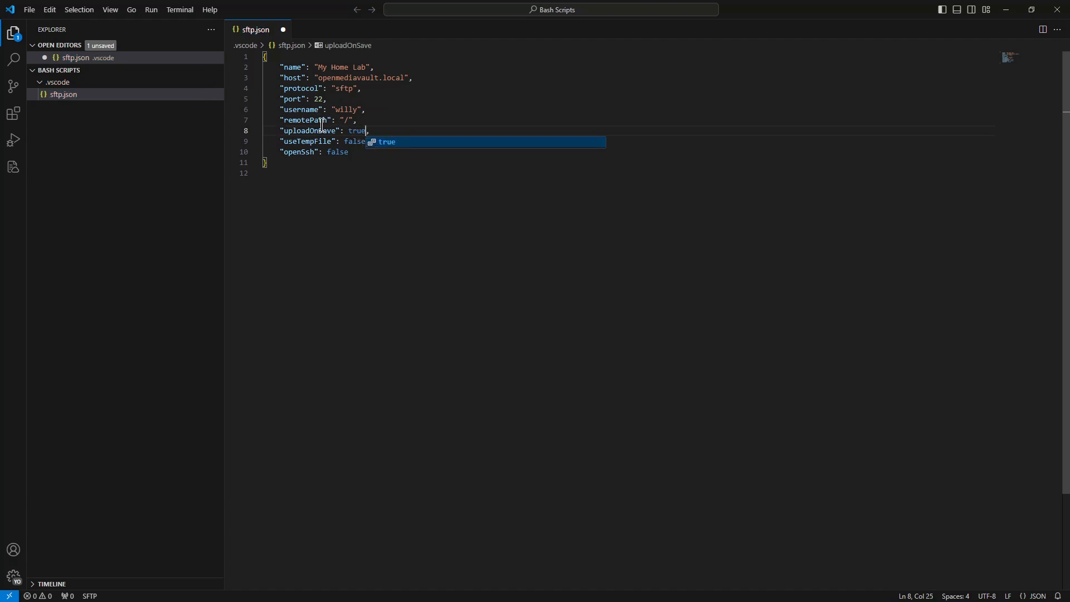
In a new integrated terminal, SSH into openmediavault.local as willy.
click(179, 10)
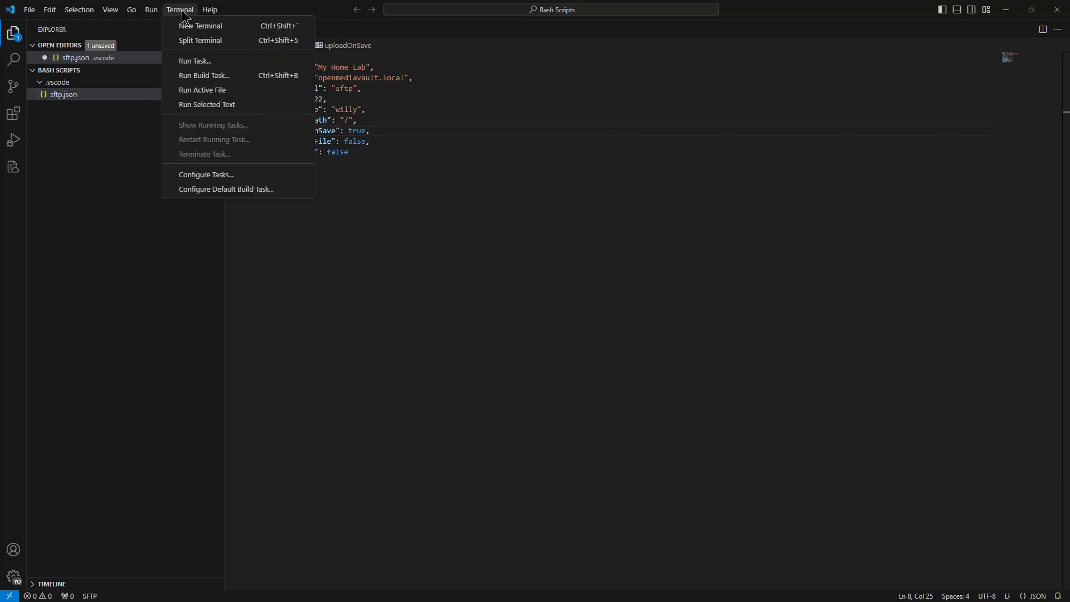
click(200, 26)
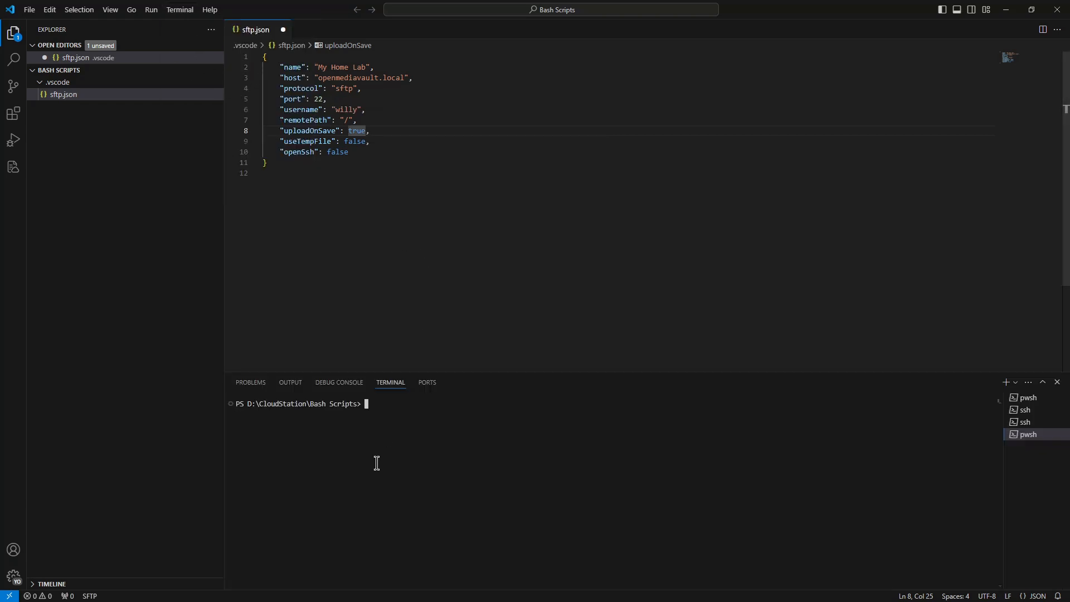
text(ssh willy@openmediavault.local)
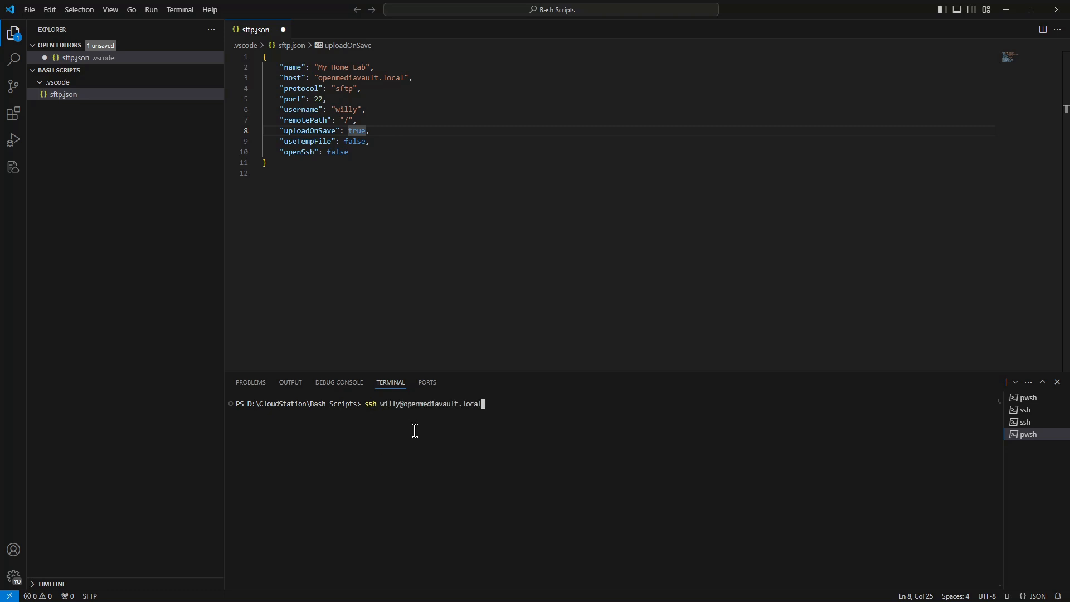
key(Enter)
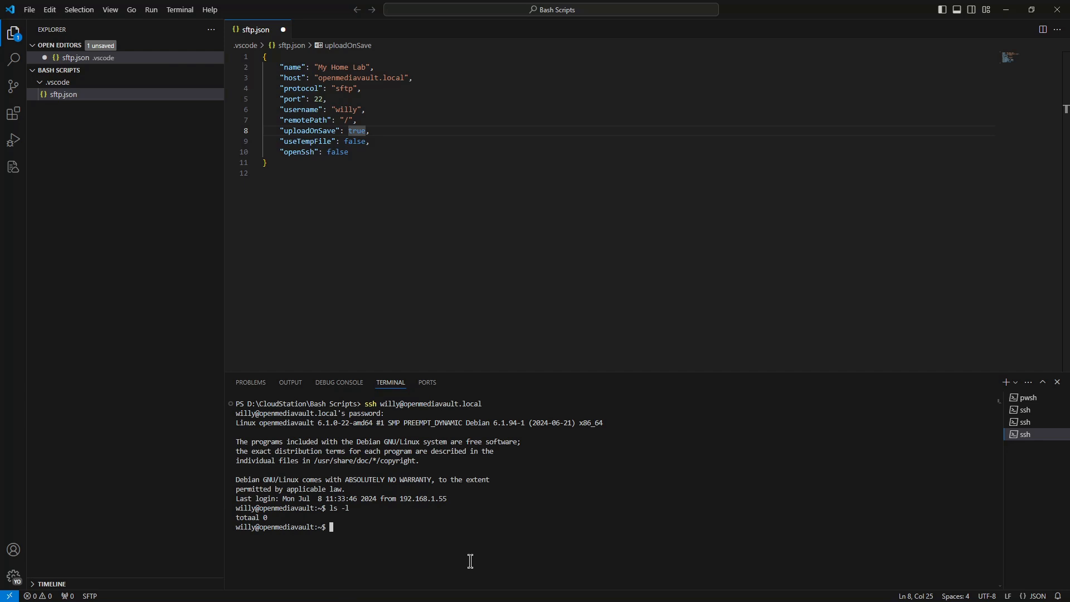
mouse_move(359, 535)
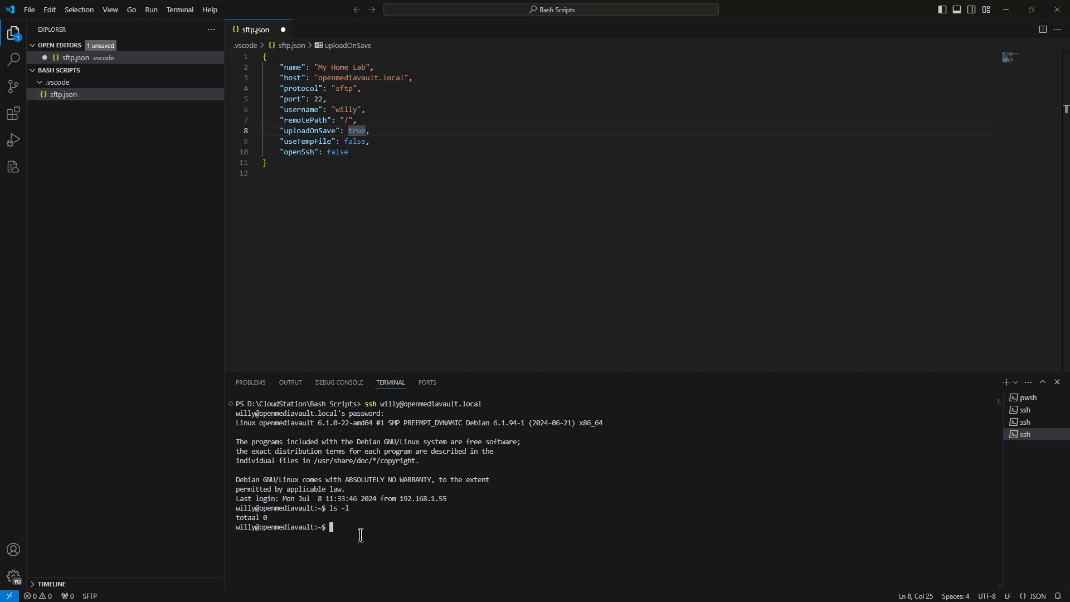
Create a bashscripts folder on the server, enter it and copy its path from pwd.
text(mkdir bashscripts)
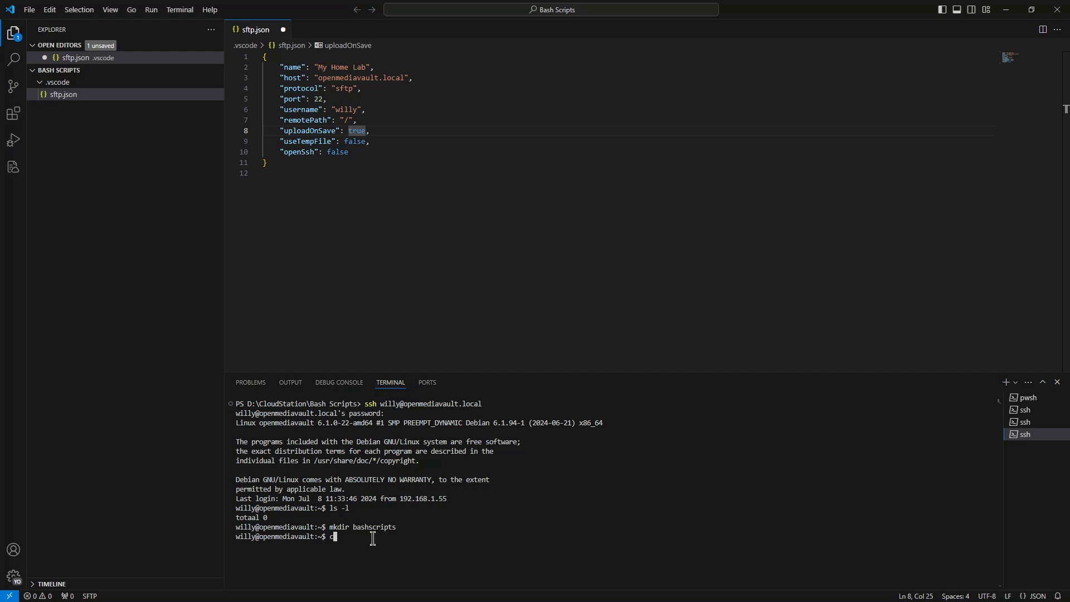
text(d bashscripts)
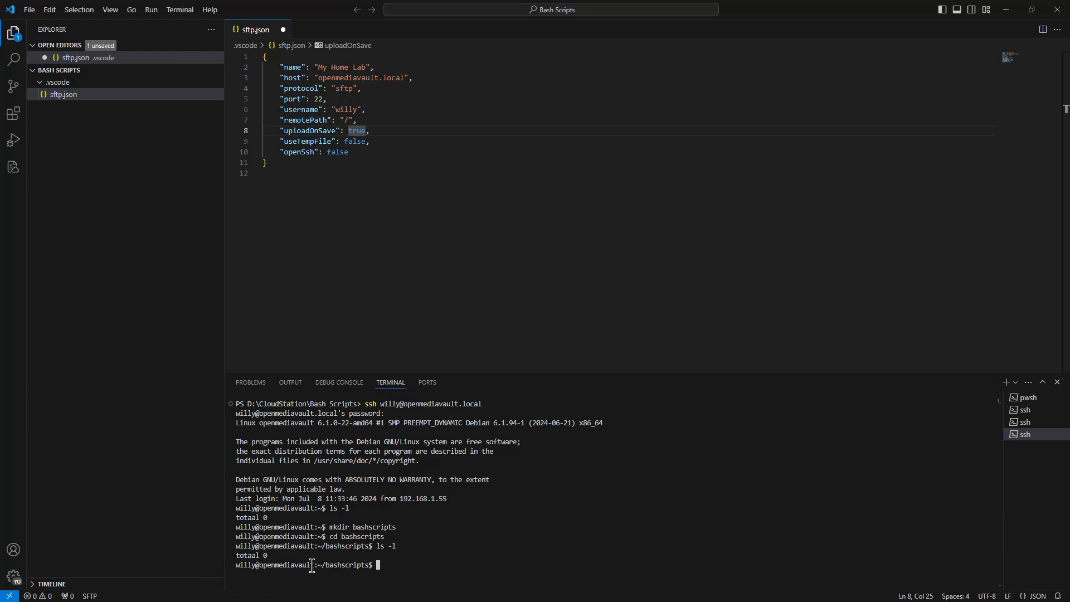
text(pwd)
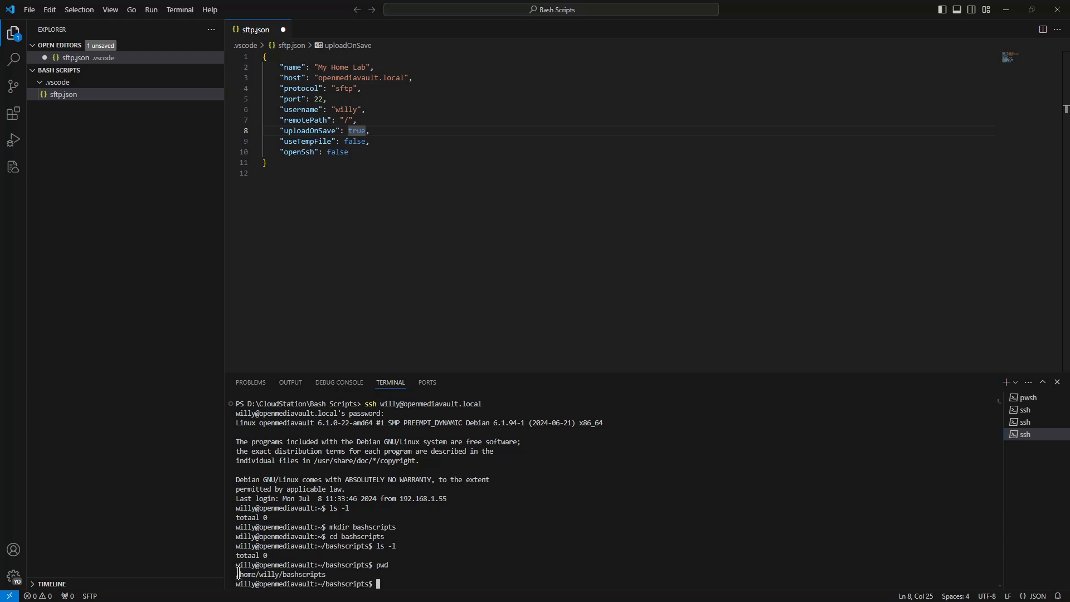
double_click(245, 574)
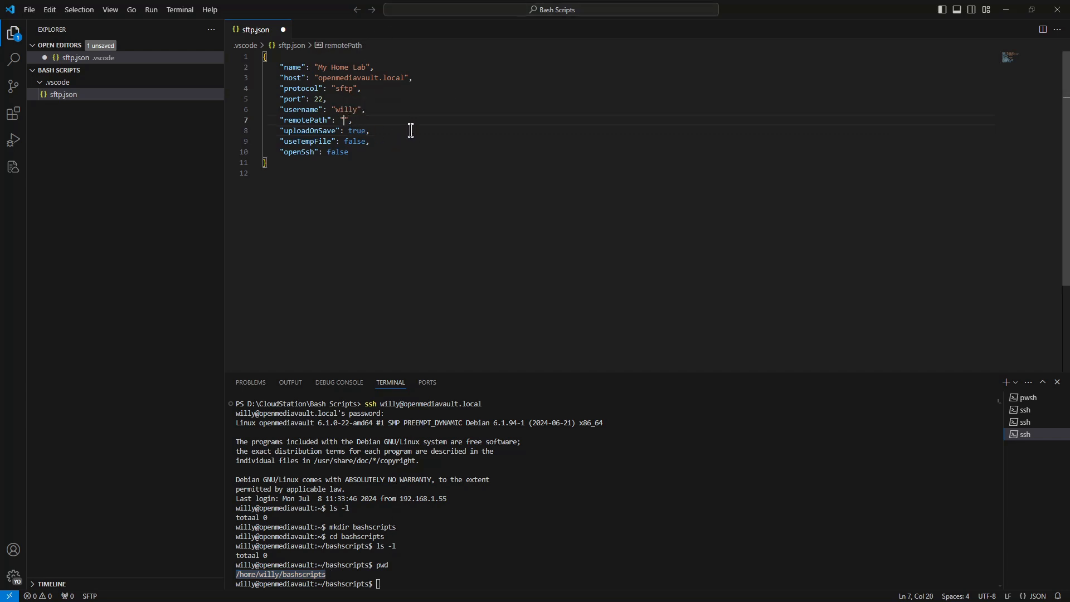
Set remotePath to /home/willy/bashscripts in sftp.json, save and close it.
text(mkdir bashscripts)
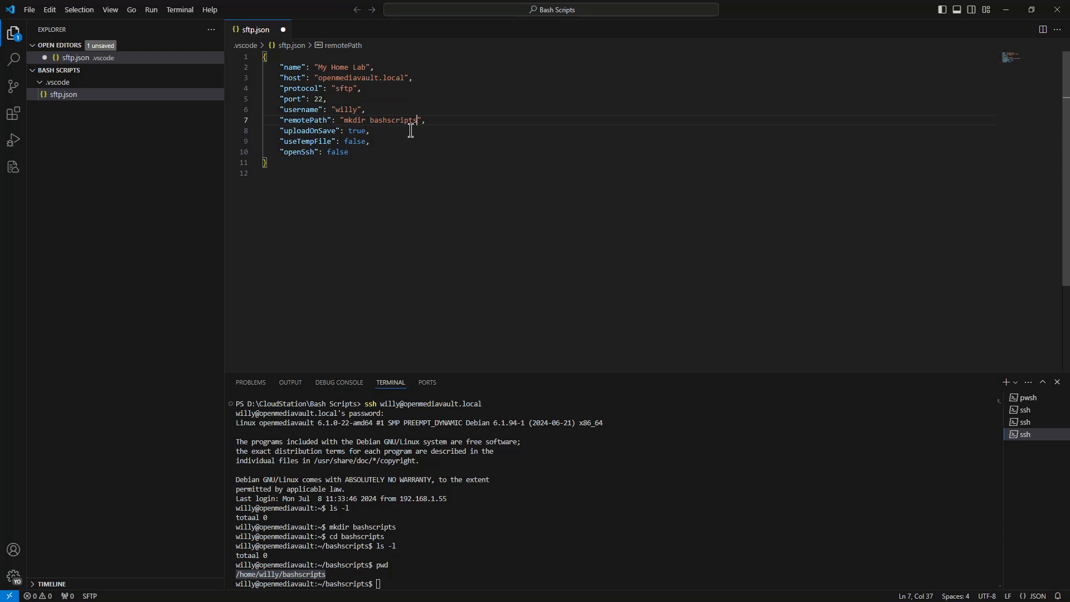
key(Backspace)
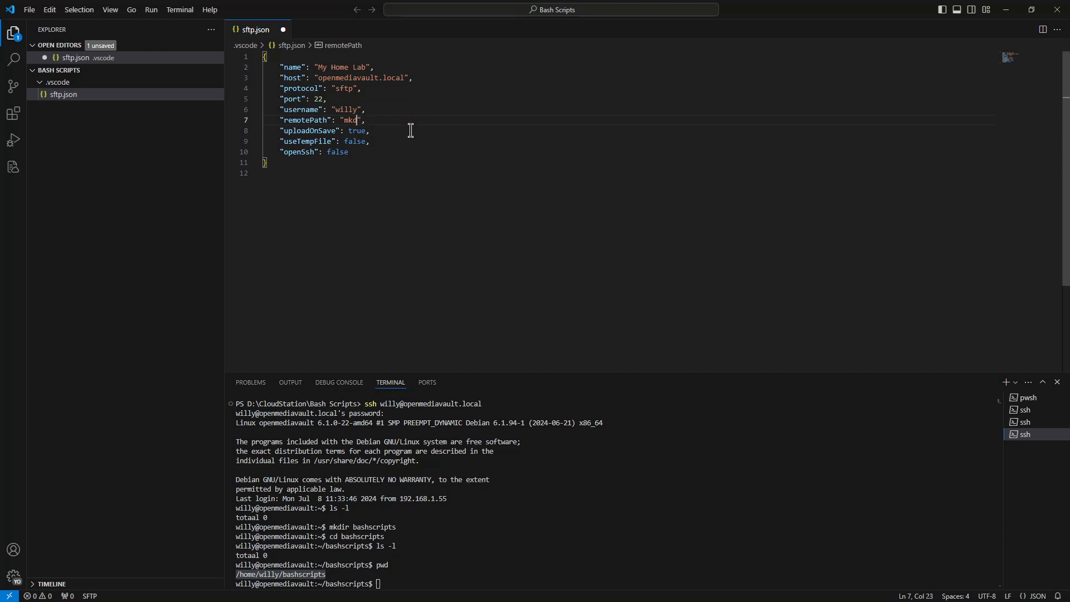
key(Backspace)
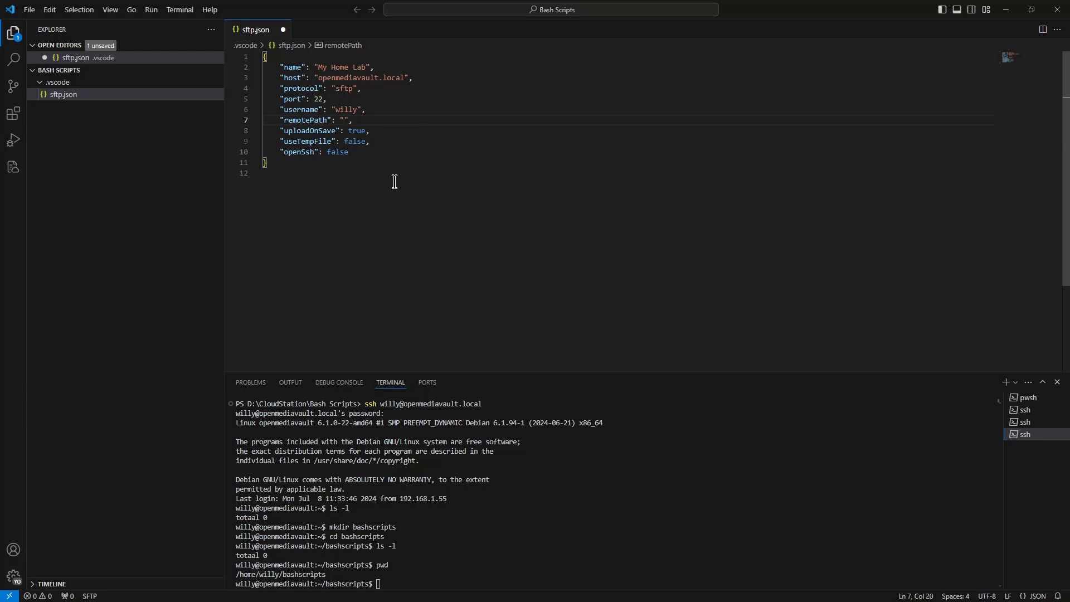
text(/home/willy/bashscripts)
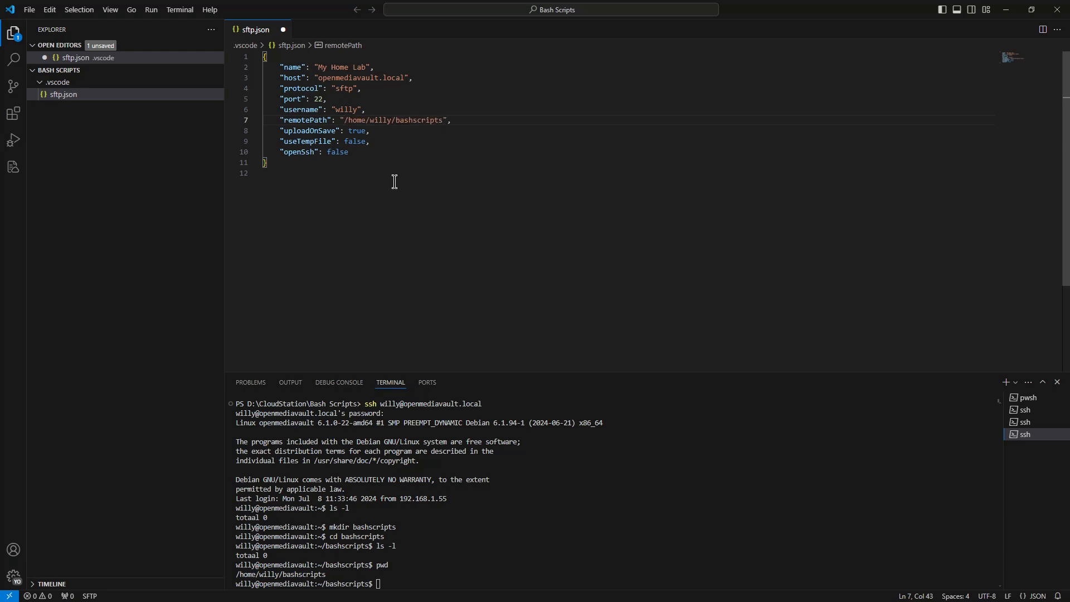
mouse_move(203, 44)
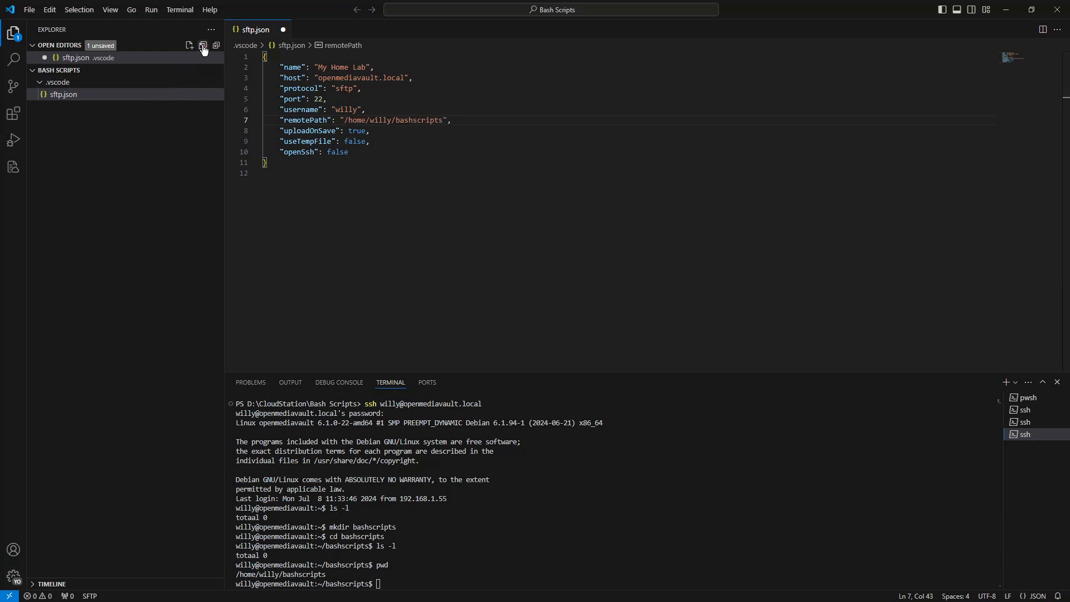
click(282, 29)
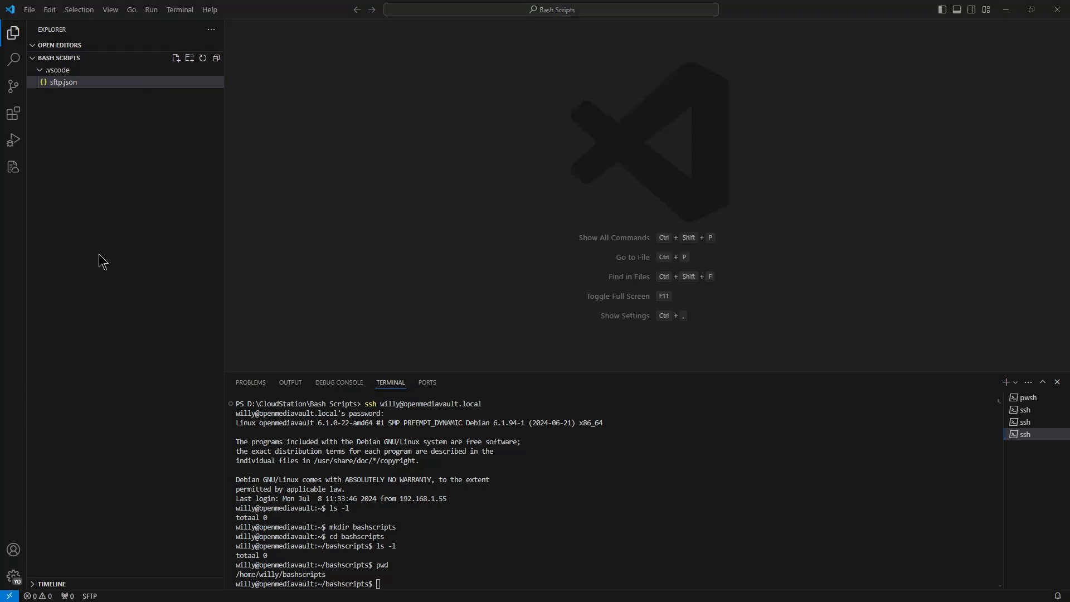
mouse_move(90, 125)
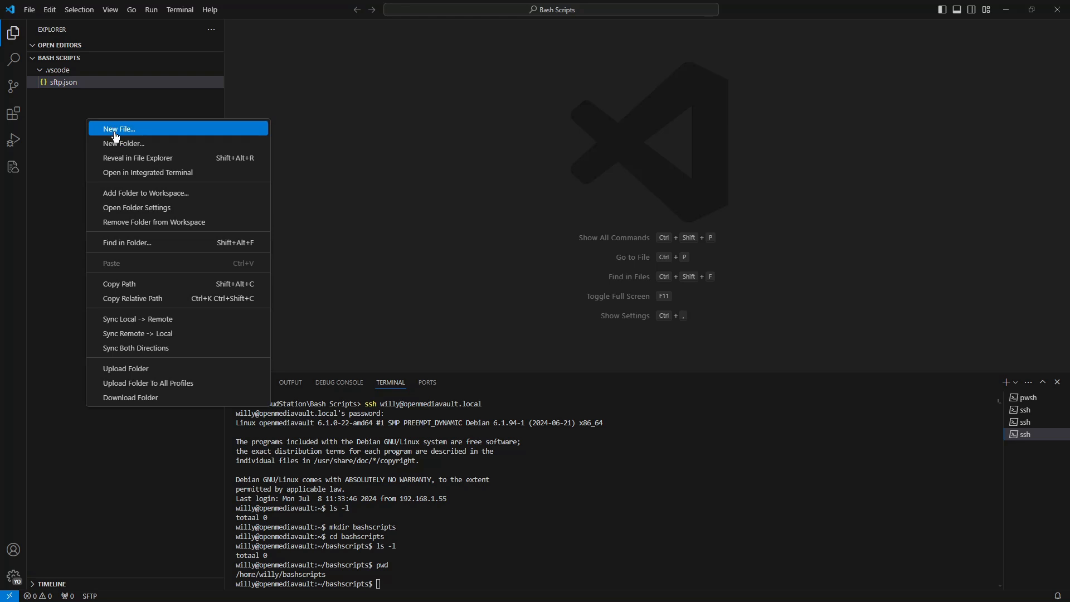
Create test.sh with a bash shebang and welcome echo, save it and confirm the password to upload.
click(117, 128)
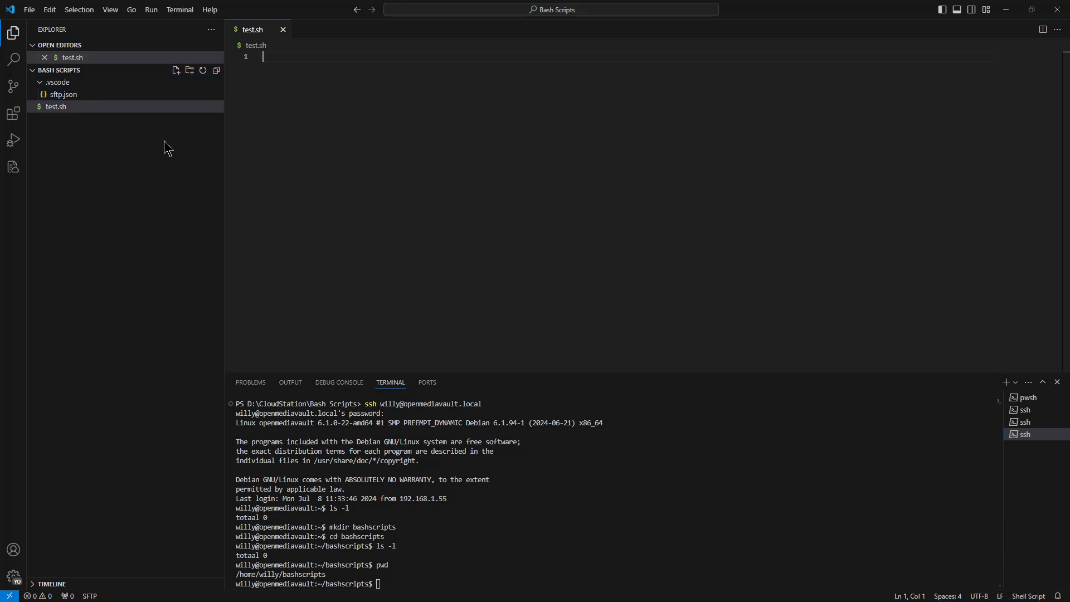
mouse_move(314, 118)
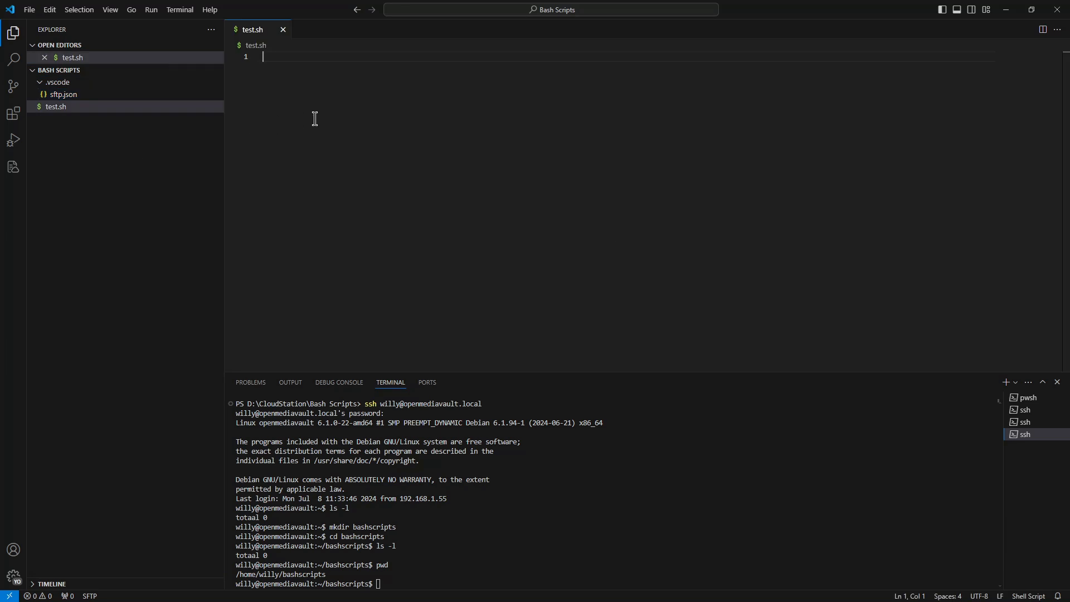
text(#!/bin/bash)
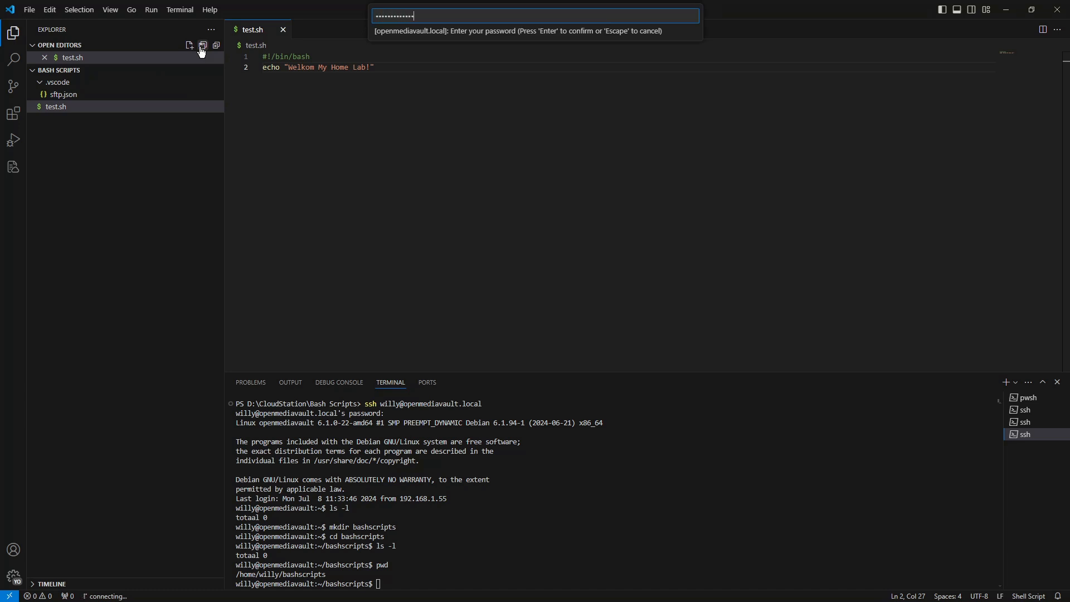
key(Enter)
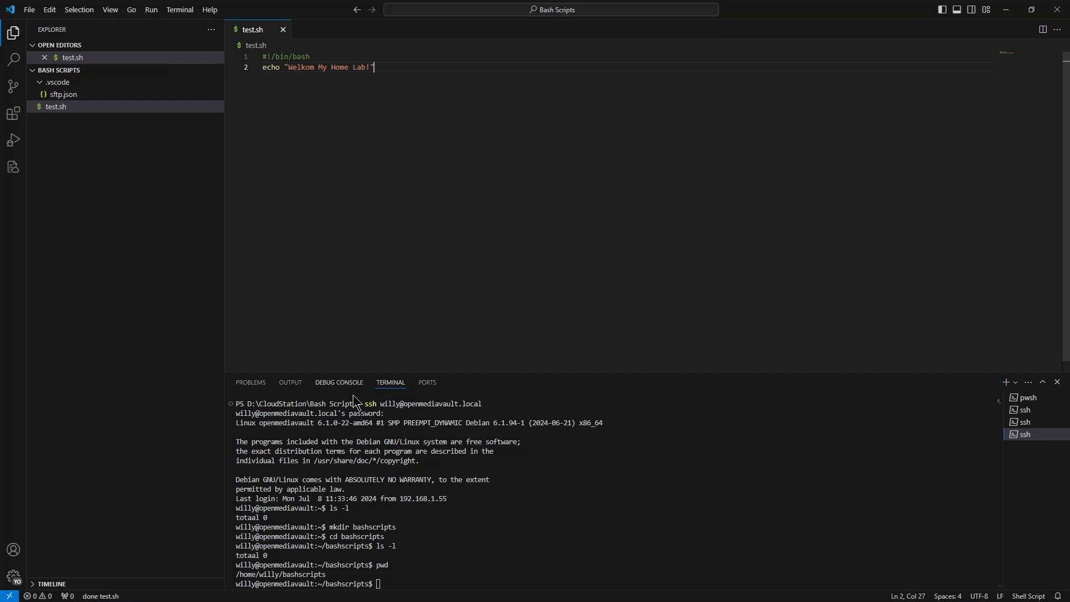
mouse_move(463, 554)
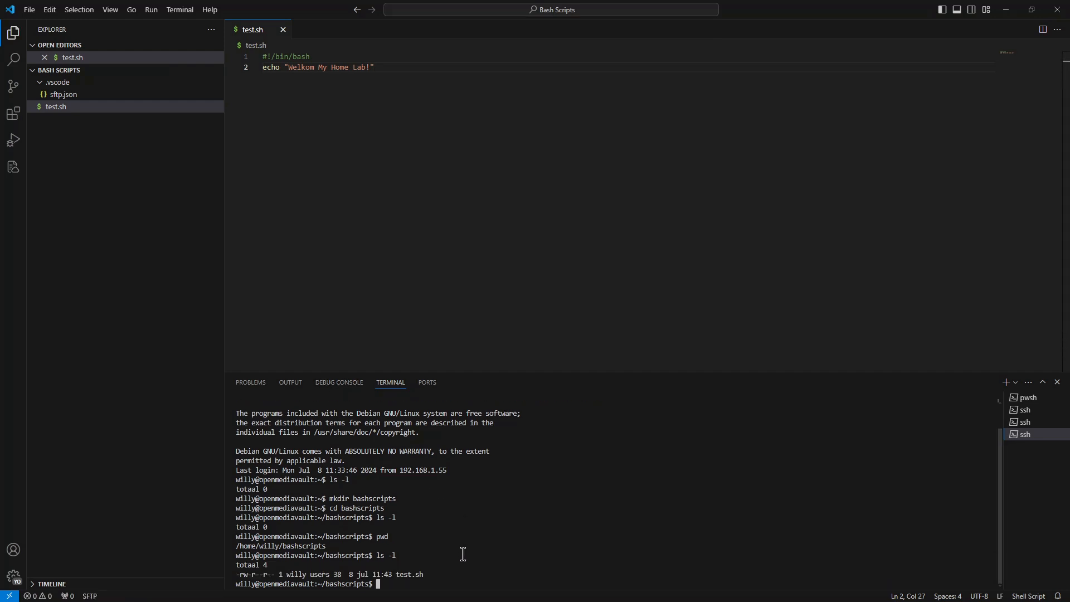
mouse_move(459, 559)
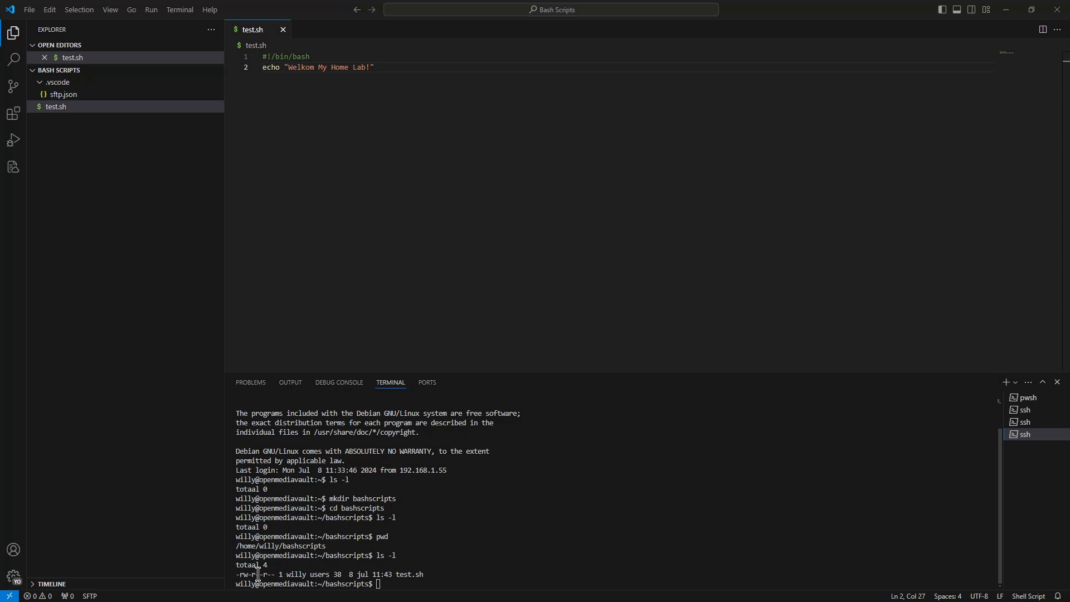
Make test.sh executable with chmod on the server and begin typing ./test.sh to run it.
text(chmod 740 test.sh)
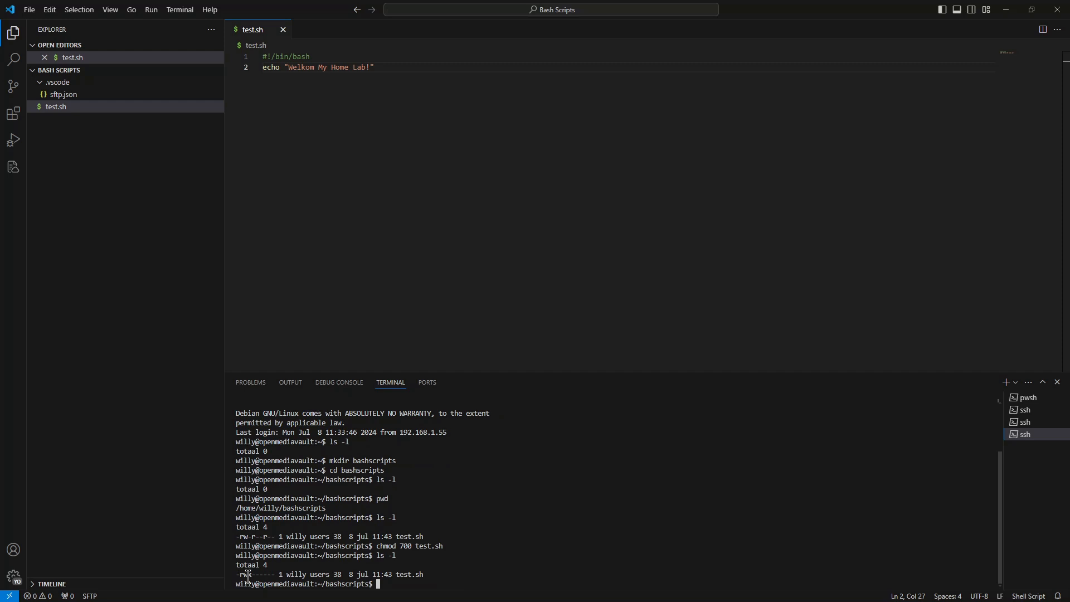
text(./)
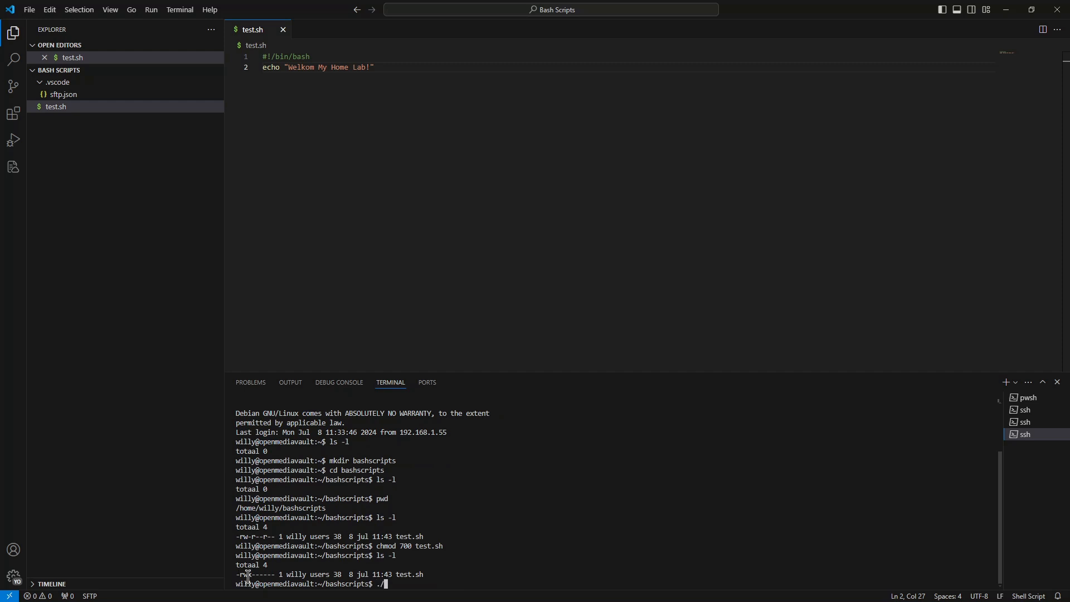
text(test.)
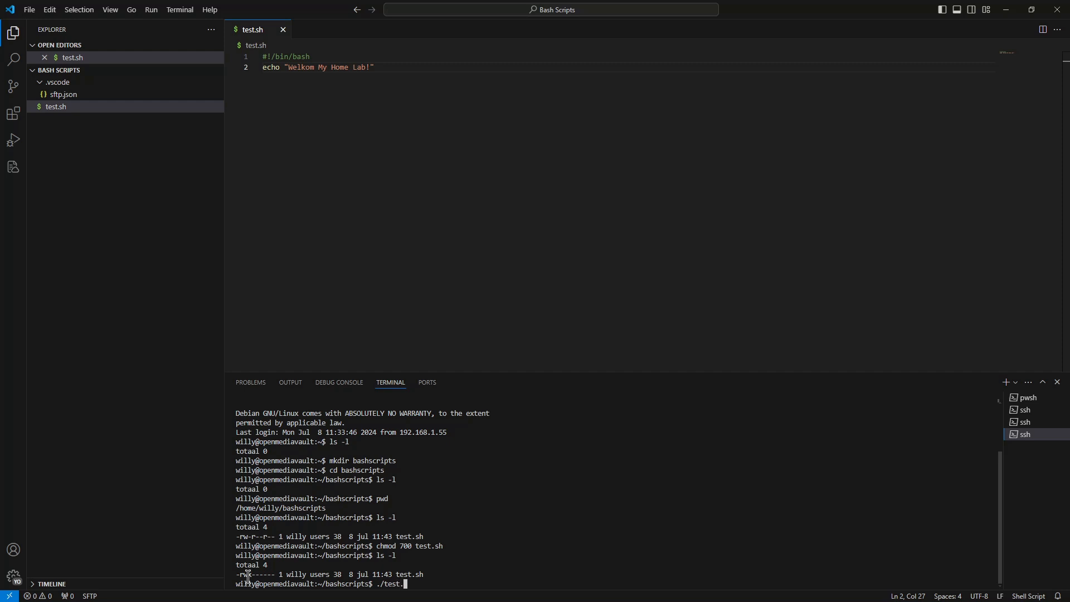